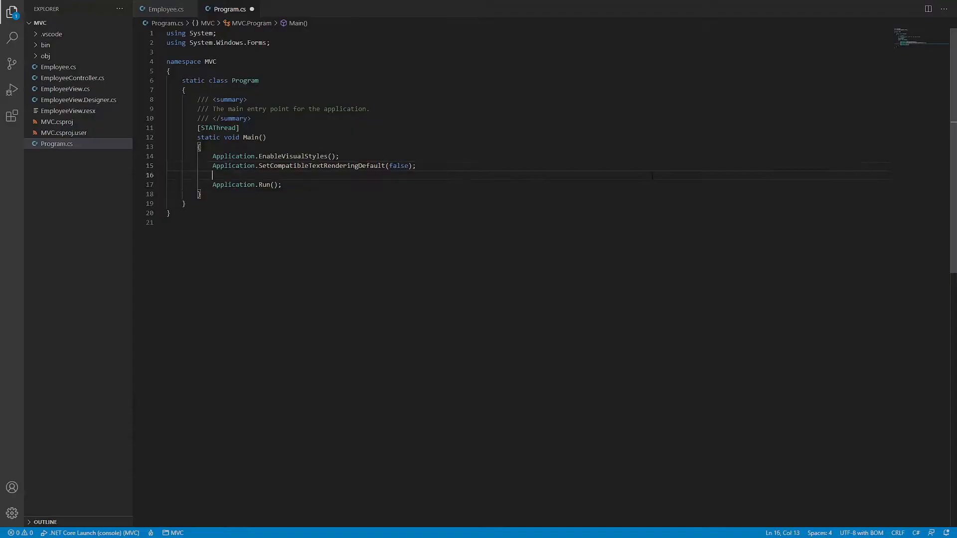
- Begin declaring 'EmployeeController controller = new Emp' in Main
text(EmployeeController controller = new Emp)
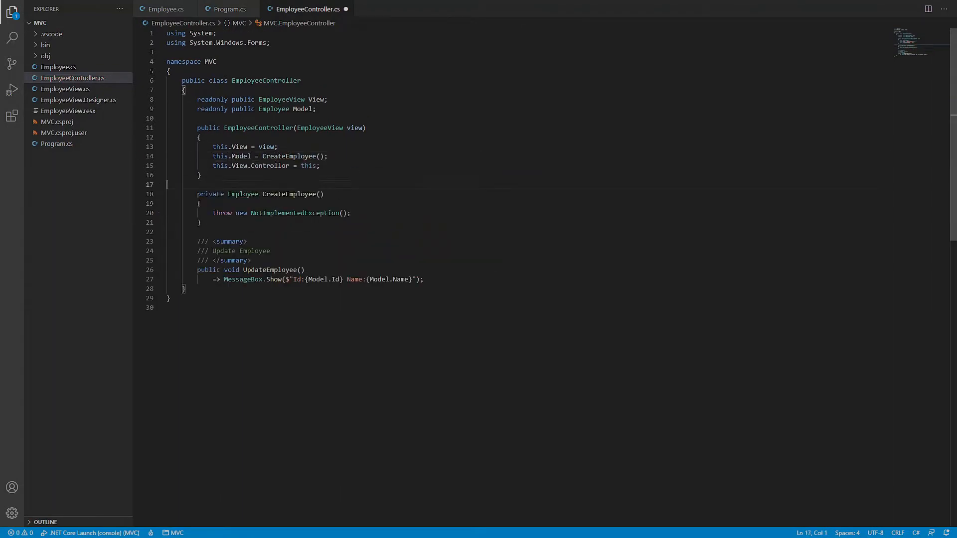
- Replace the throw in CreateEmployee with 'return new Empl' to return a new Employee
text(return new Empl)
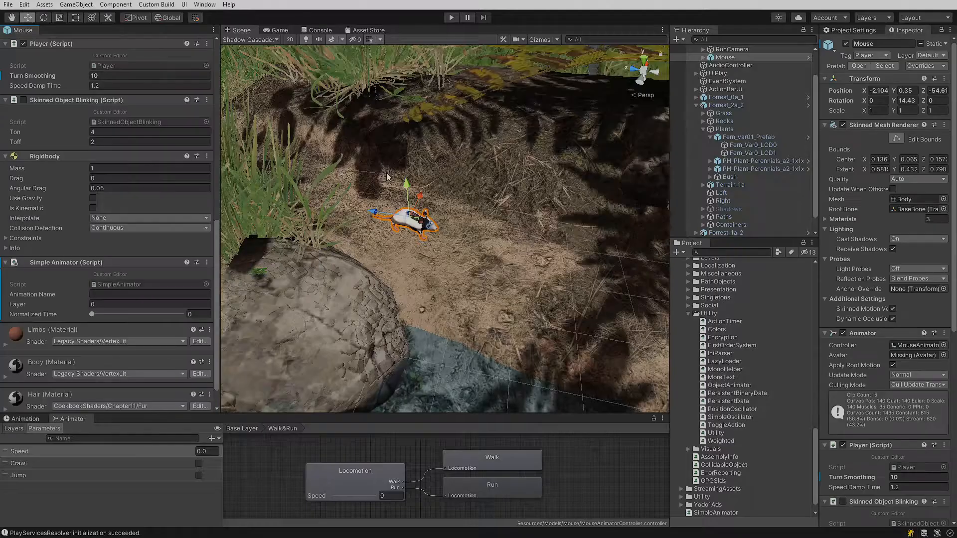
- Scrub the Simple Animator's Normalized Time forward then back near JumpStart's beginning
drag(92, 314, 111, 314)
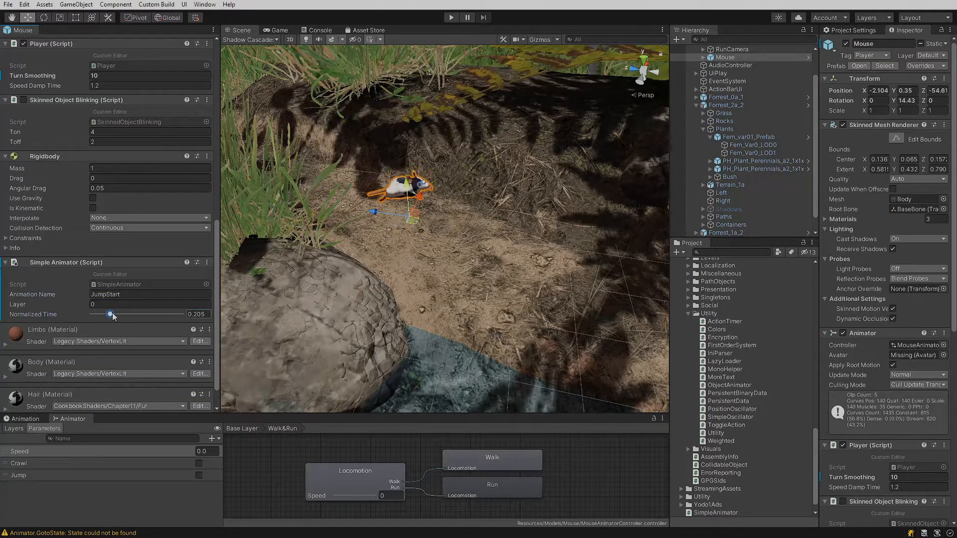
drag(113, 314, 94, 314)
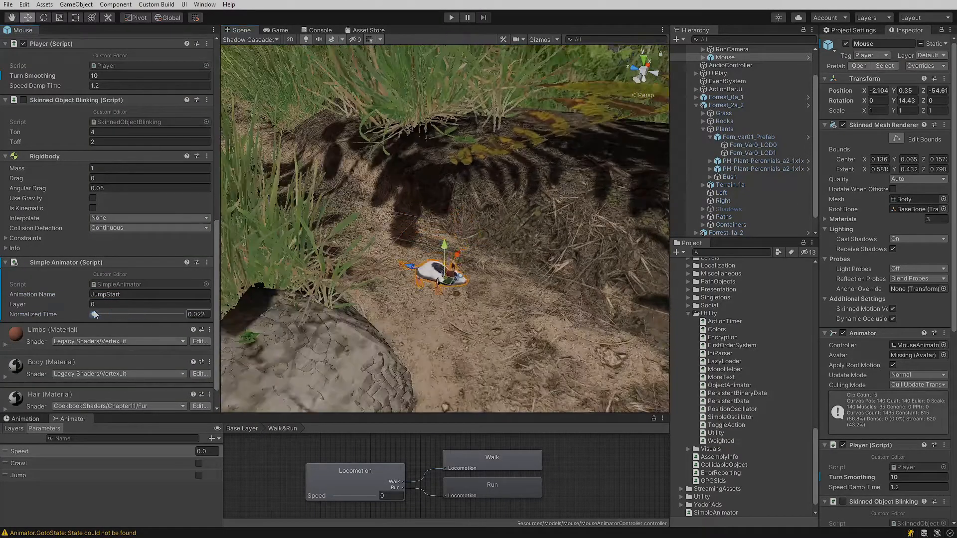